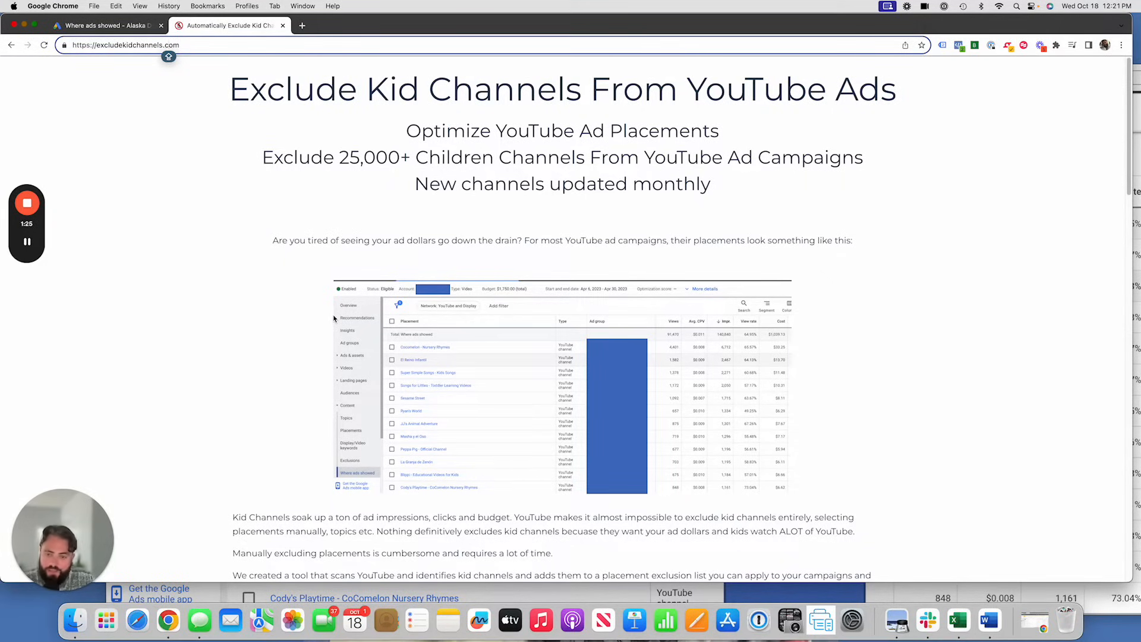
{"action": "mouse_move", "coordinate": [851, 510]}
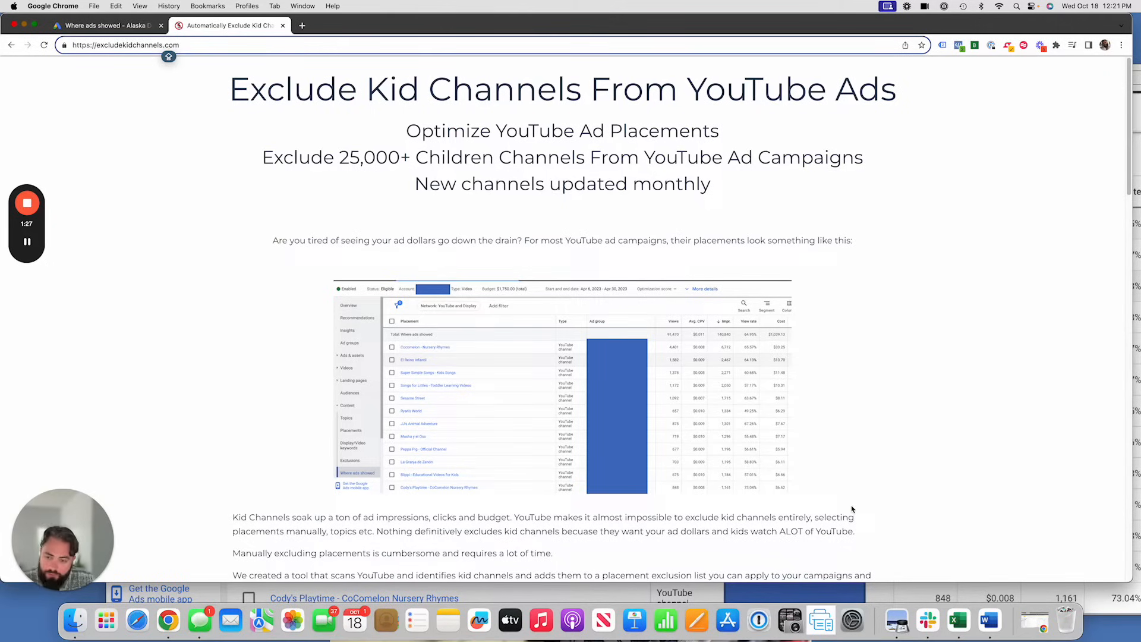
{"action": "mouse_move", "coordinate": [958, 621]}
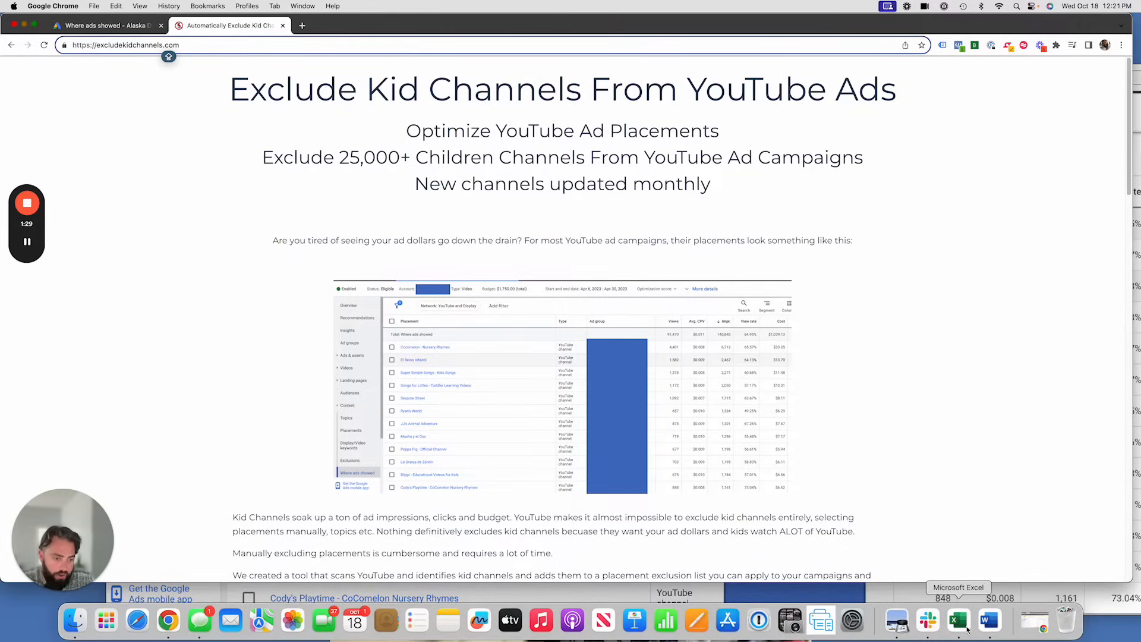
Switch from the landing page to the kids channel spreadsheet in Excel via the Dock.
{"action": "left_click", "coordinate": [957, 621]}
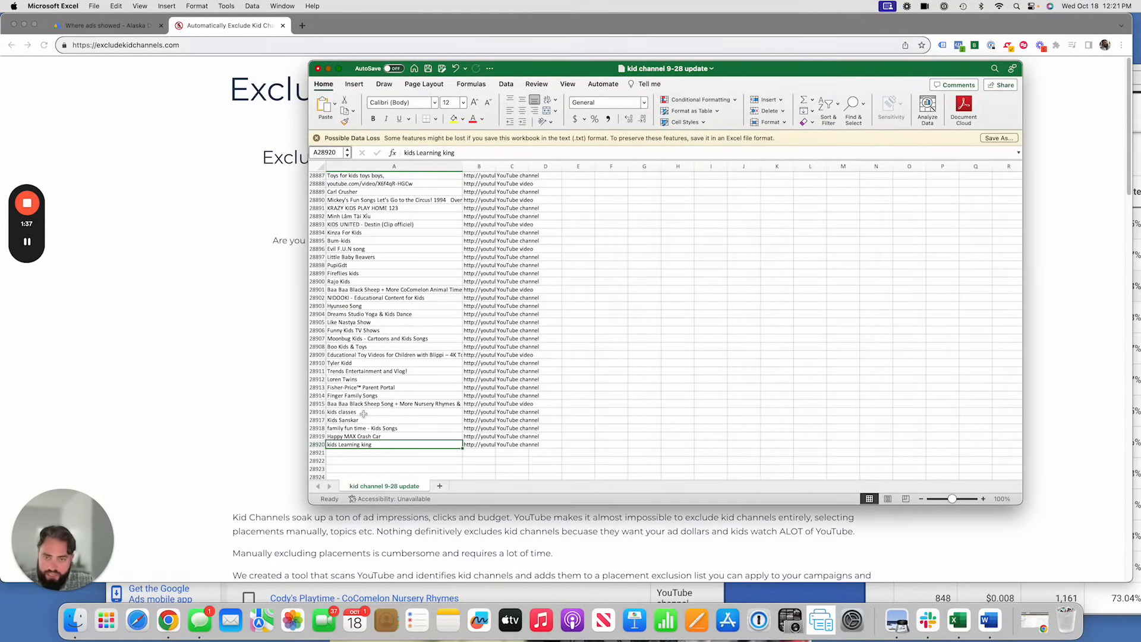
Widen column B so full YouTube URLs show, then return to the Google Ads report.
{"action": "left_click_drag", "start_coordinate": [462, 167], "coordinate": [593, 167]}
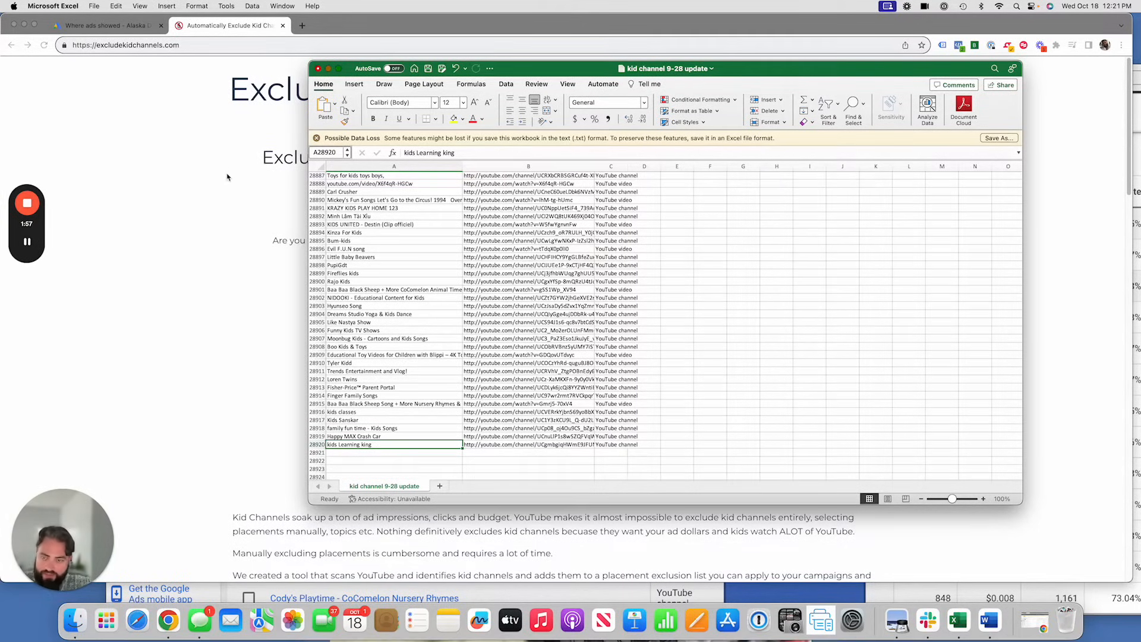
{"action": "left_click", "coordinate": [106, 25]}
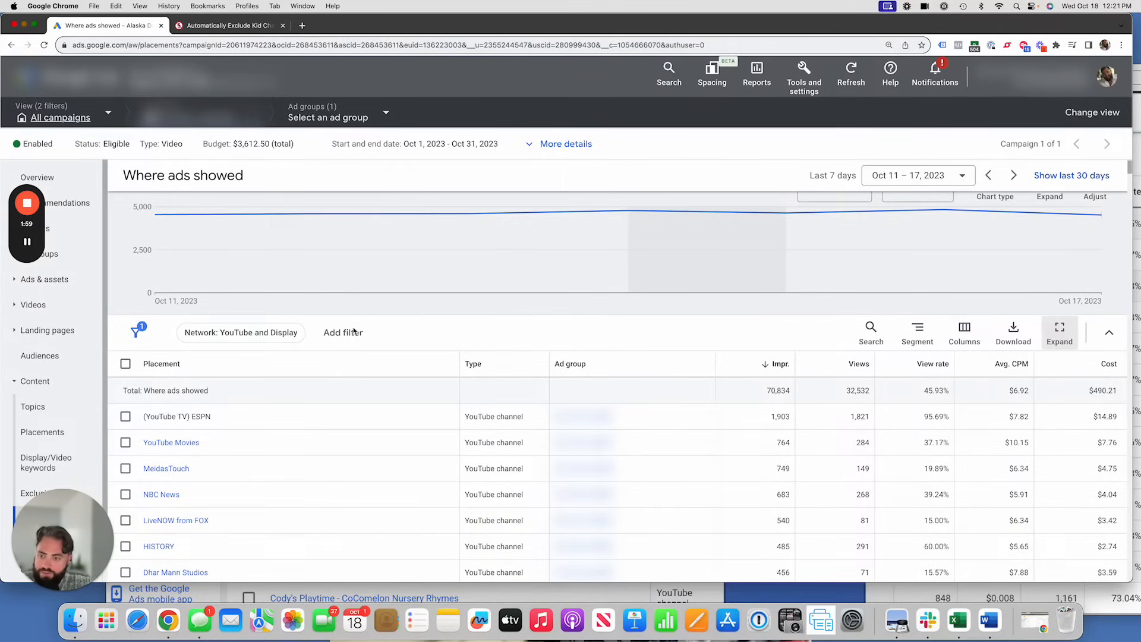
Scroll through the 'Where ads showed' placements table looking for YouTube TV placements.
{"action": "scroll", "scroll_direction": "down", "scroll_amount": 3}
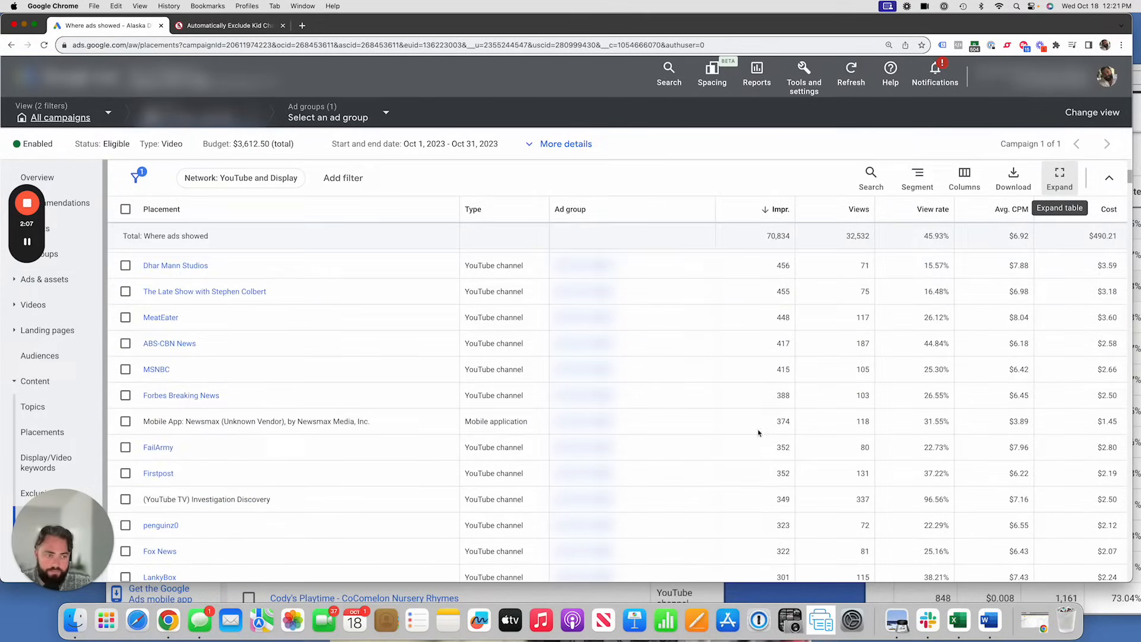
{"action": "scroll", "scroll_direction": "down", "scroll_amount": 3}
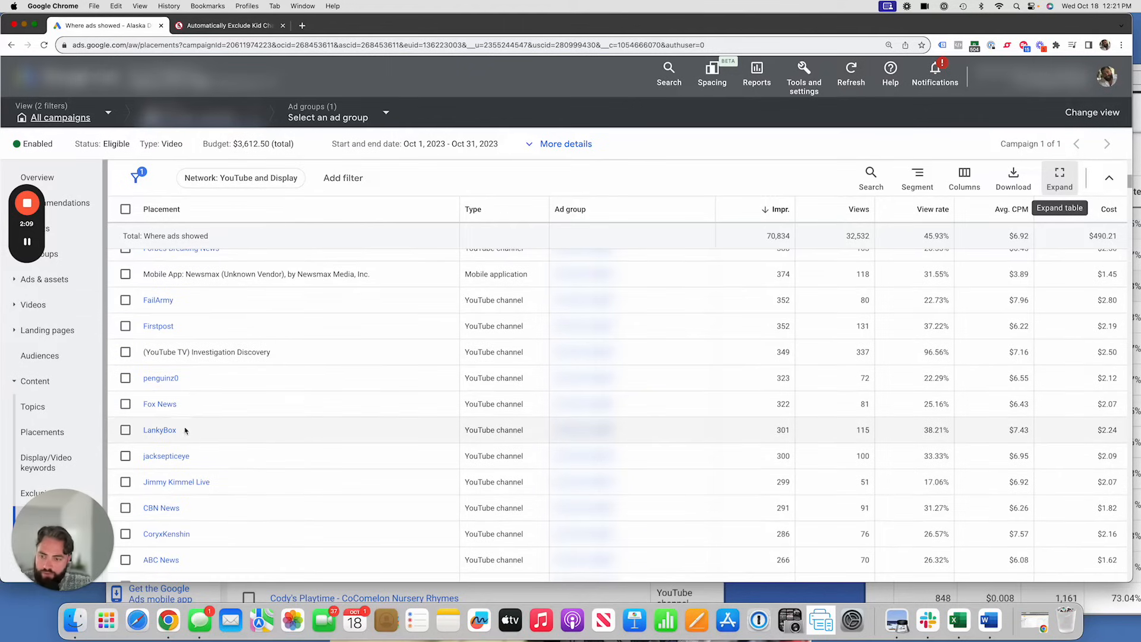
{"action": "scroll", "scroll_direction": "down", "scroll_amount": 3}
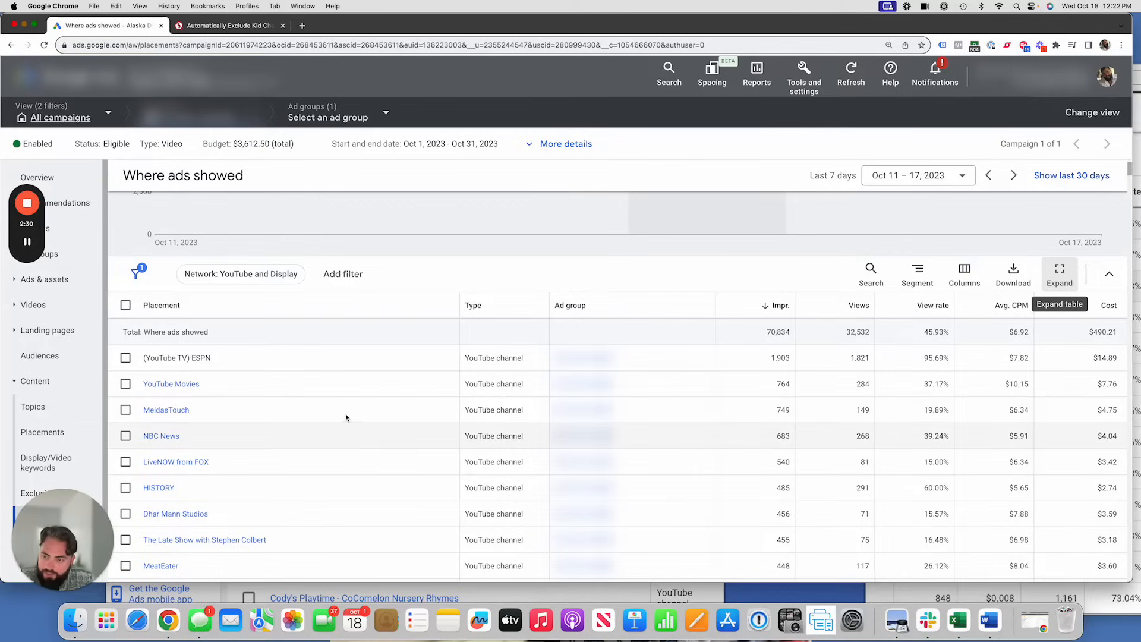
{"action": "mouse_move", "coordinate": [792, 362]}
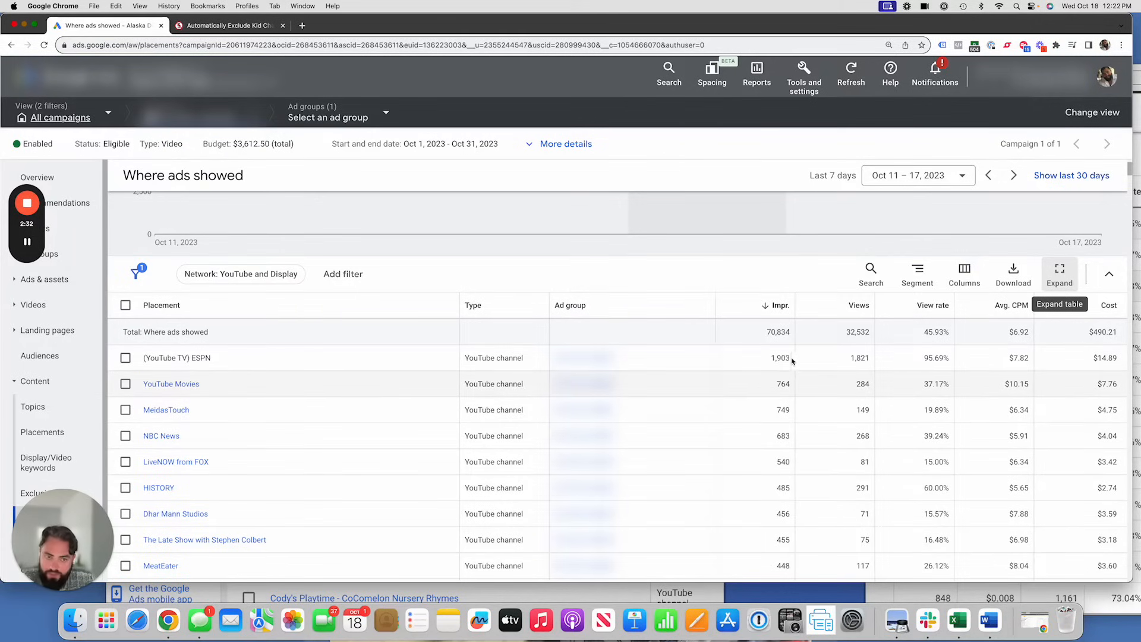
{"action": "mouse_move", "coordinate": [364, 384]}
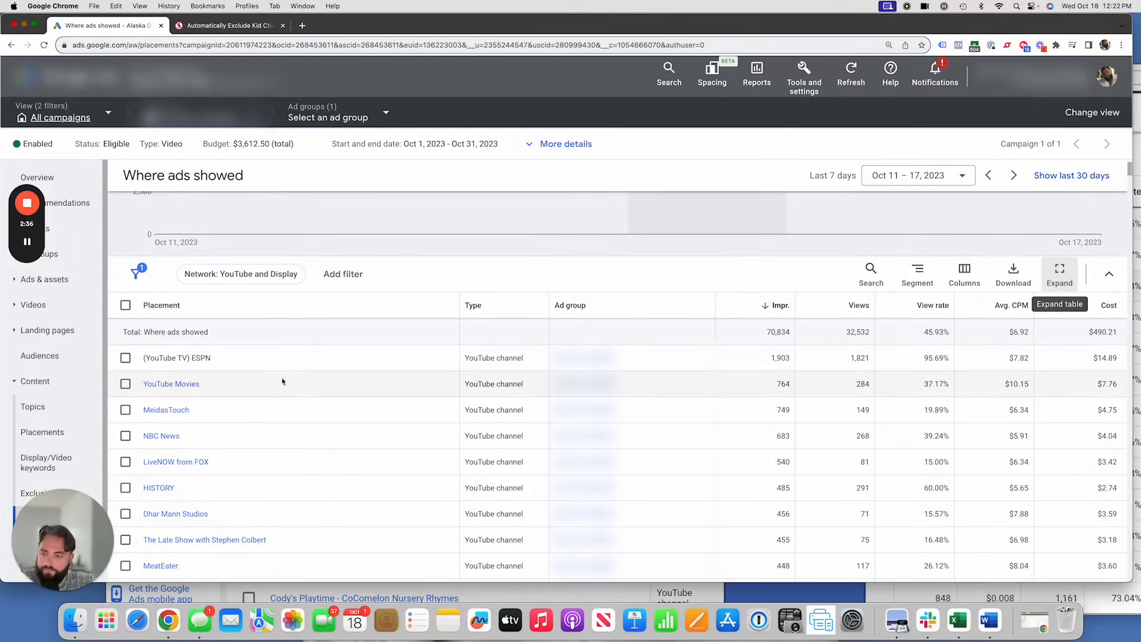
{"action": "scroll", "scroll_direction": "down", "scroll_amount": 3}
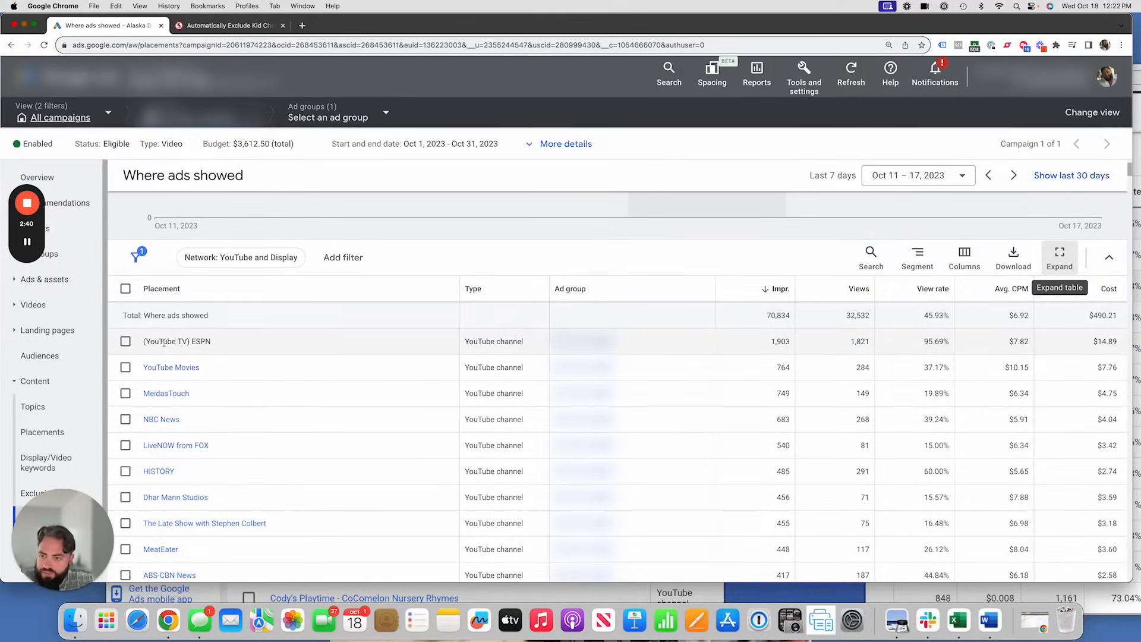
{"action": "scroll", "scroll_direction": "down", "scroll_amount": 3}
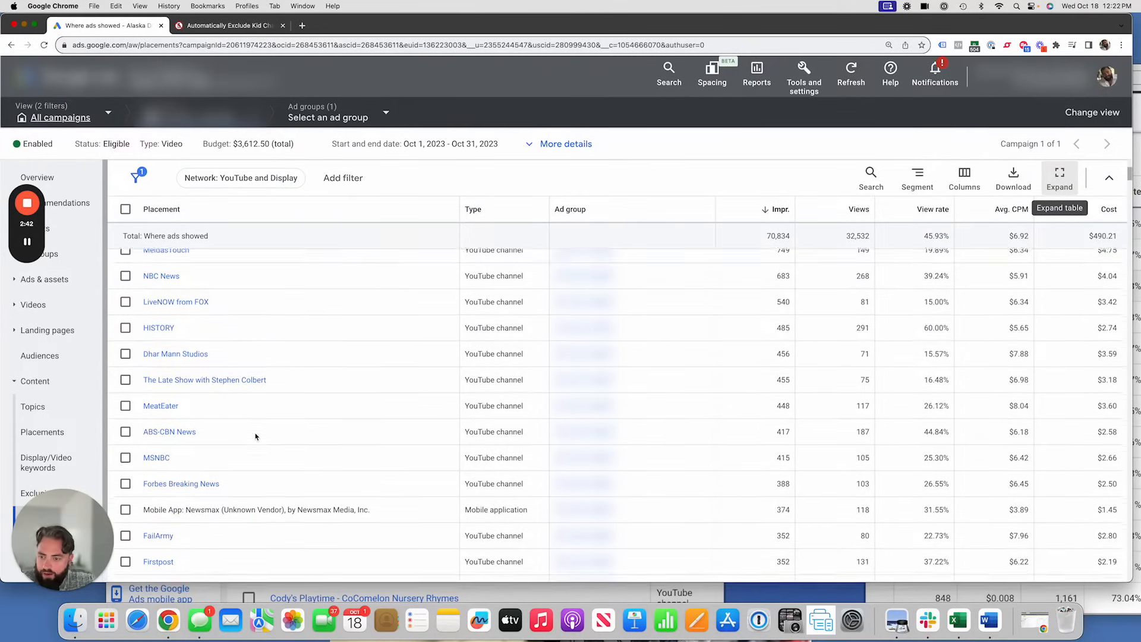
{"action": "scroll", "scroll_direction": "down", "scroll_amount": 3}
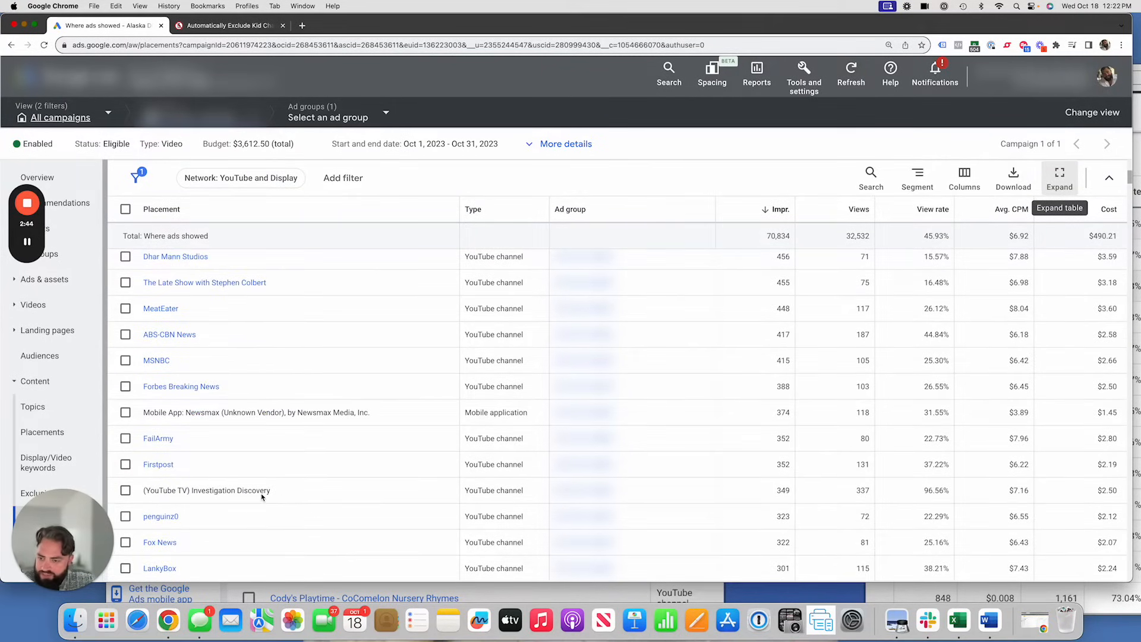
{"action": "scroll", "scroll_direction": "down", "scroll_amount": 3}
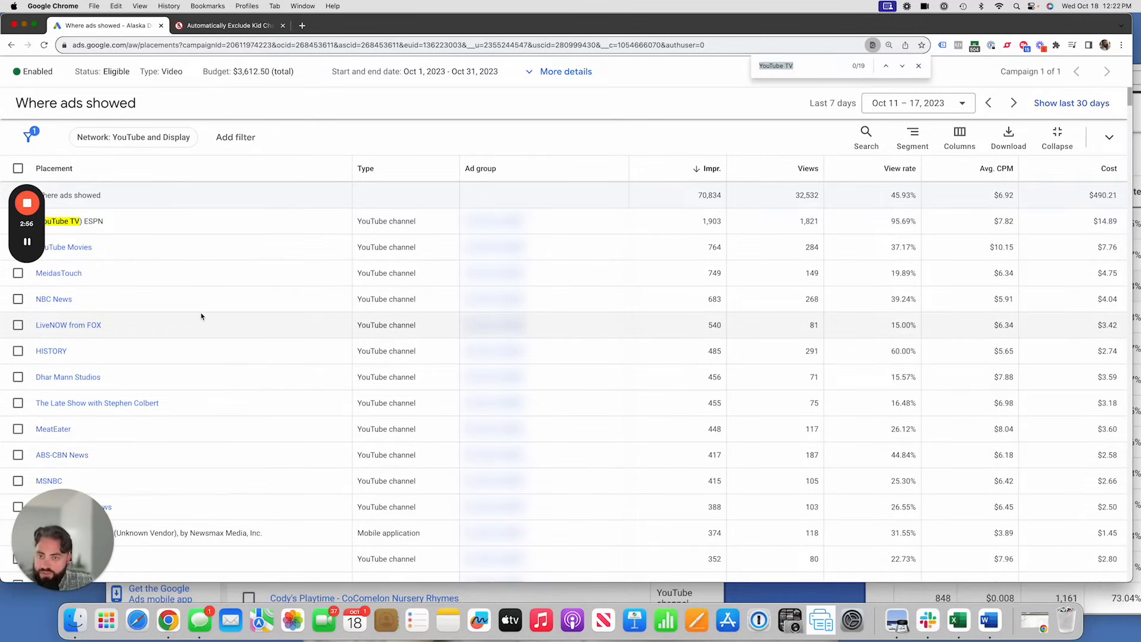
Review the site's FAQ and $49.99 checkout form, then return to the Google Ads report.
{"action": "left_click", "coordinate": [228, 25]}
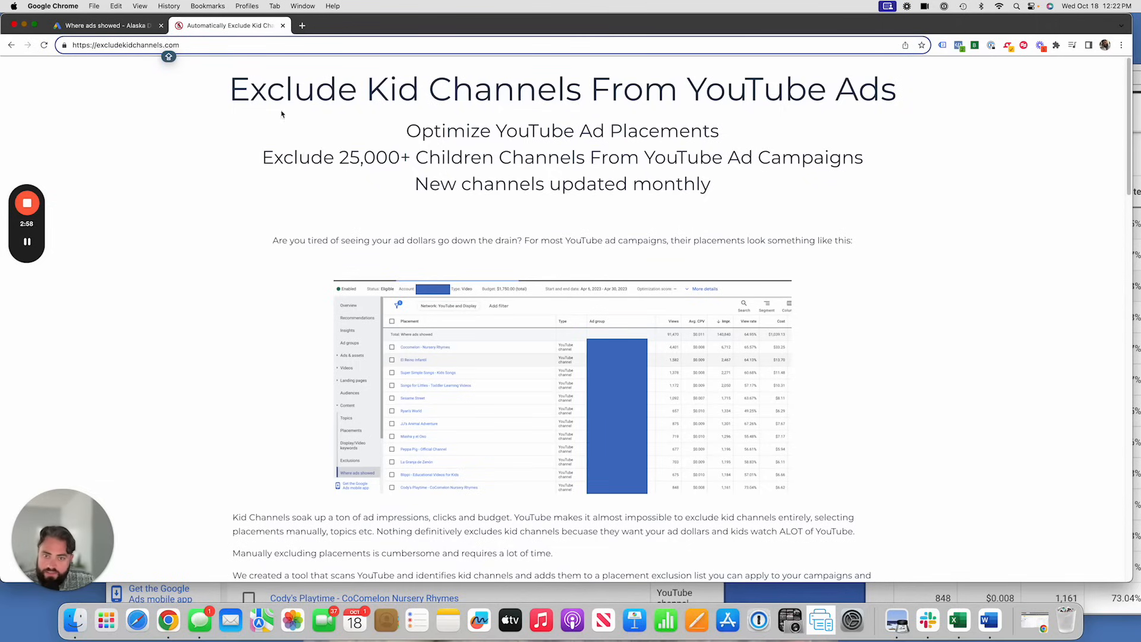
{"action": "scroll", "scroll_direction": "down", "scroll_amount": 3}
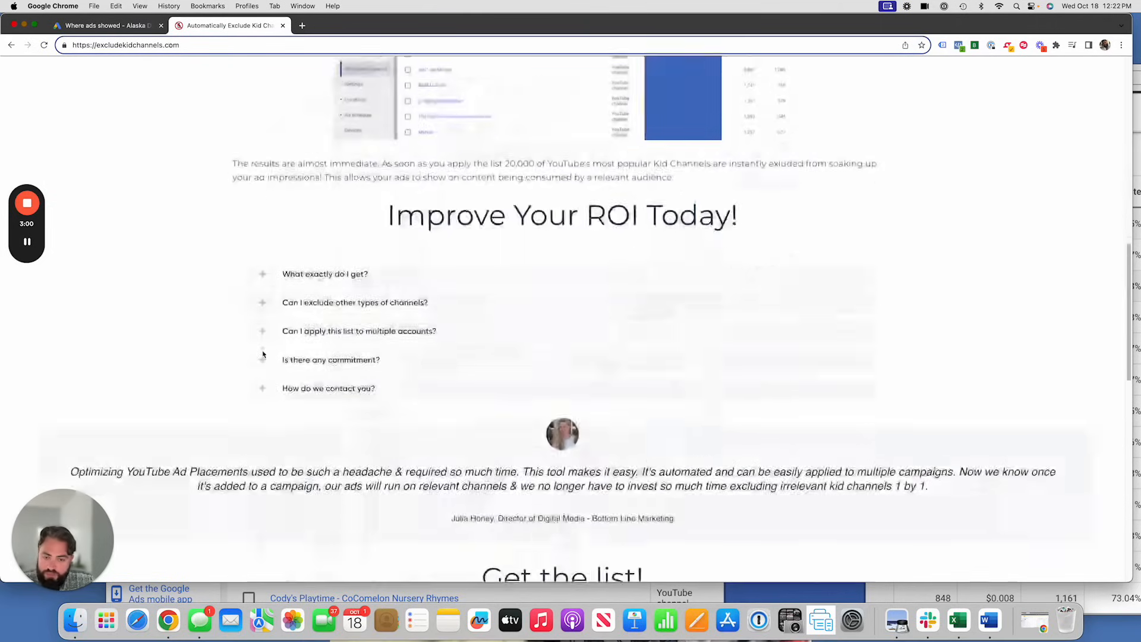
{"action": "scroll", "scroll_direction": "down", "scroll_amount": 3}
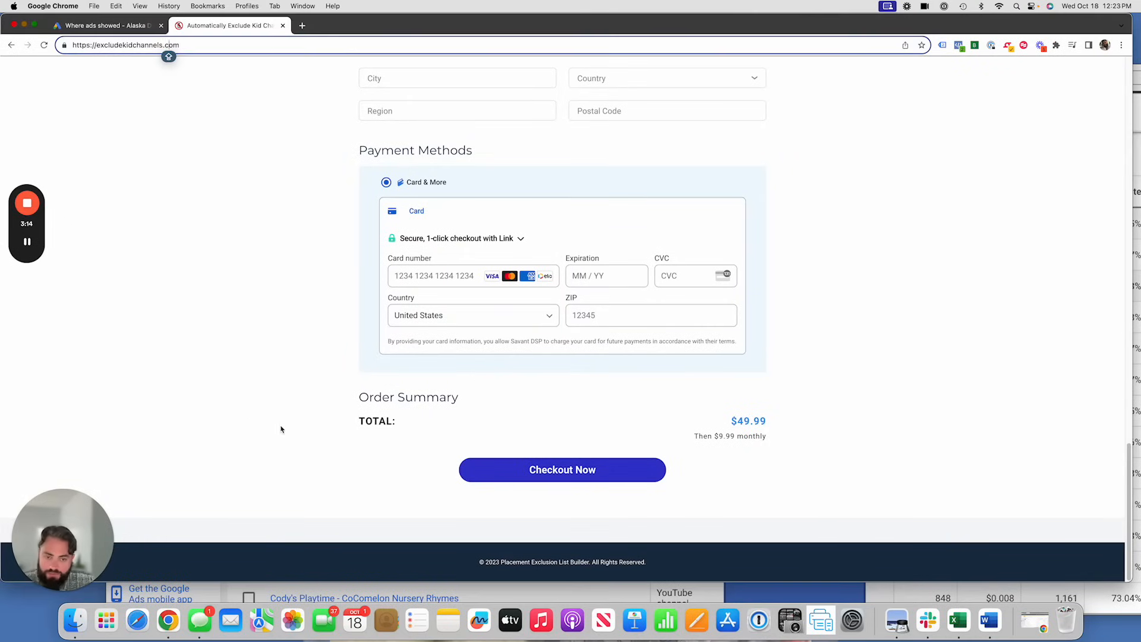
{"action": "mouse_move", "coordinate": [726, 448]}
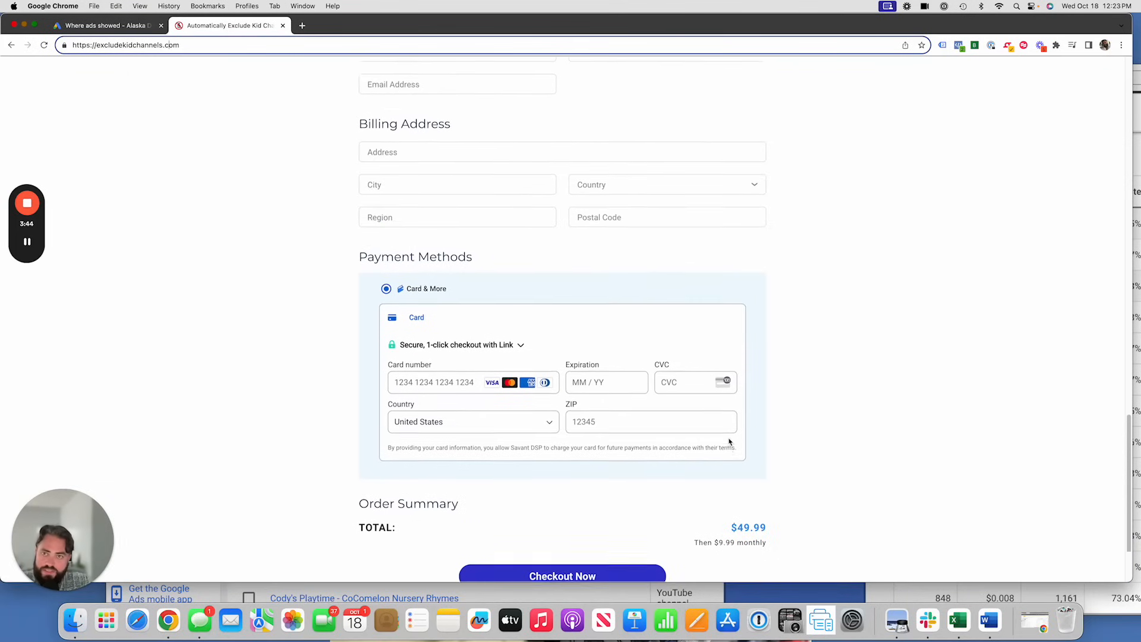
{"action": "left_click", "coordinate": [106, 25]}
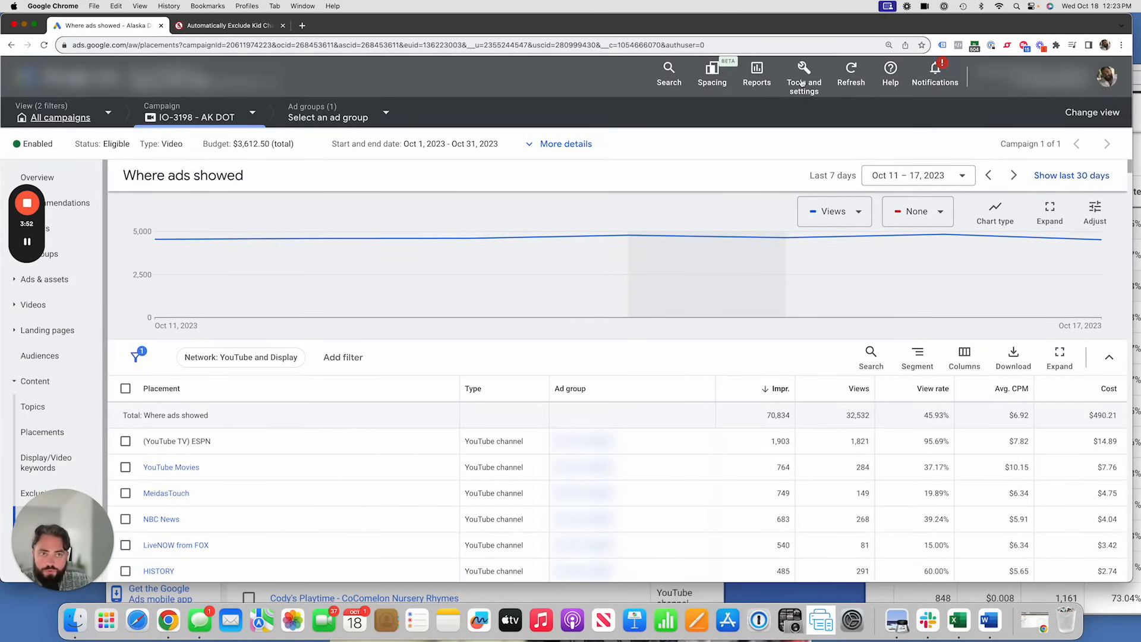
Go to Placement exclusion lists under Shared Library, showing the 28,917-placement kids channels list.
{"action": "left_click", "coordinate": [804, 72]}
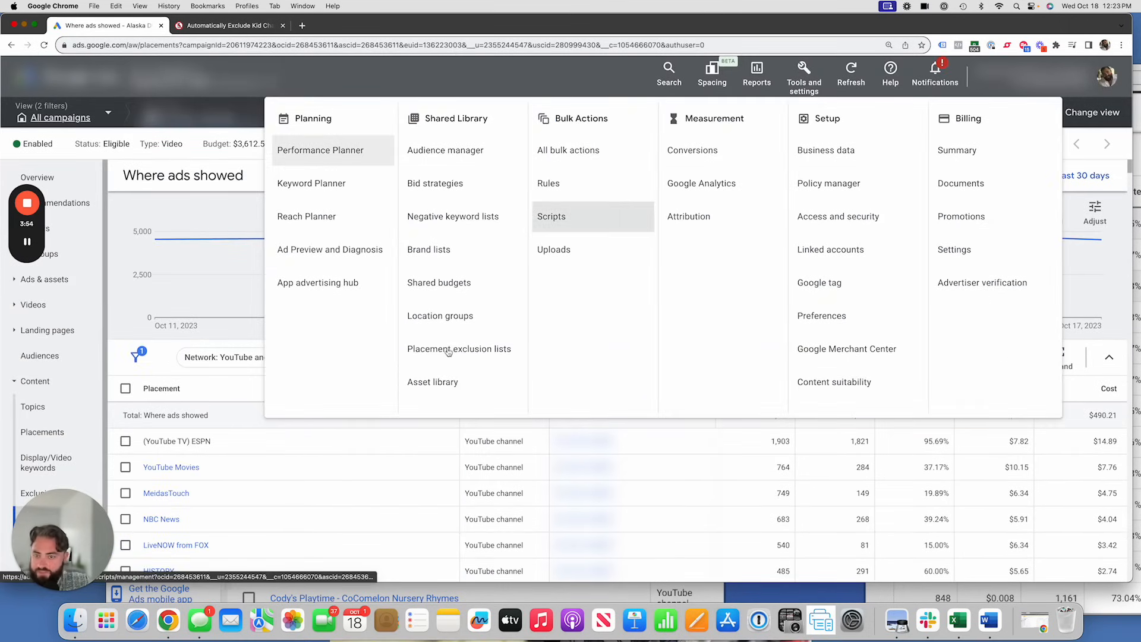
{"action": "left_click", "coordinate": [459, 349]}
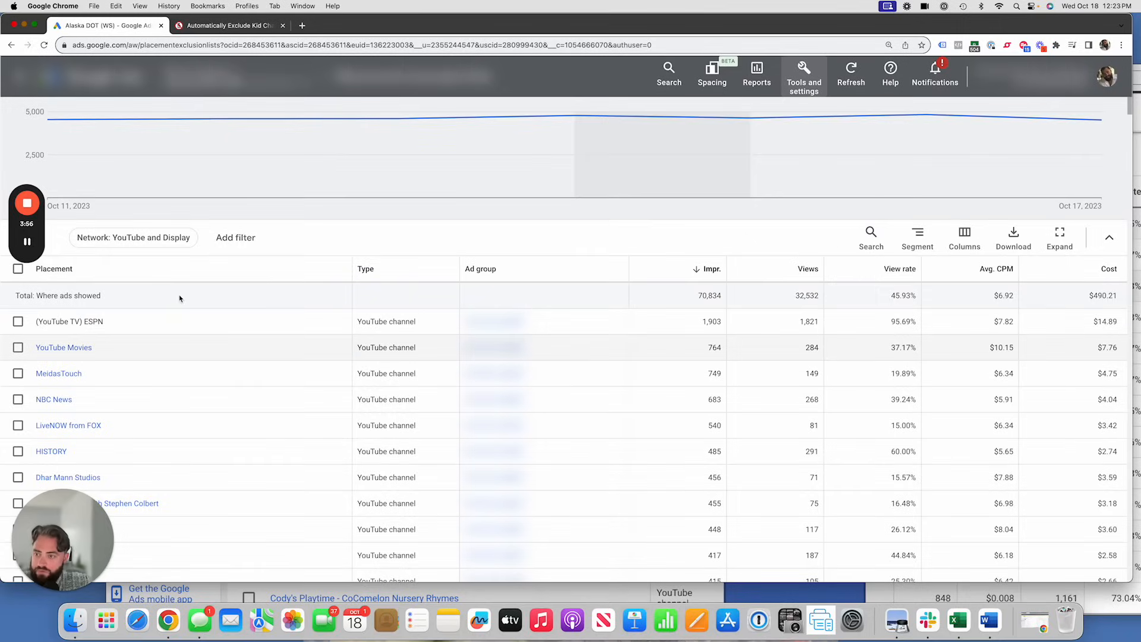
{"action": "left_click", "coordinate": [21, 76]}
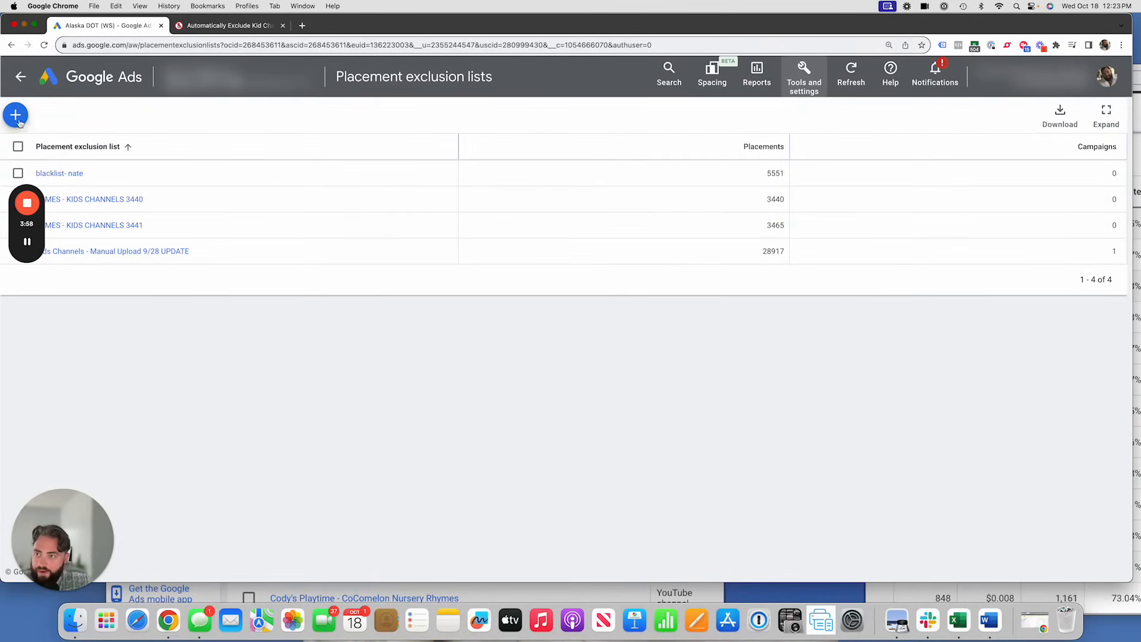
{"action": "mouse_move", "coordinate": [364, 265]}
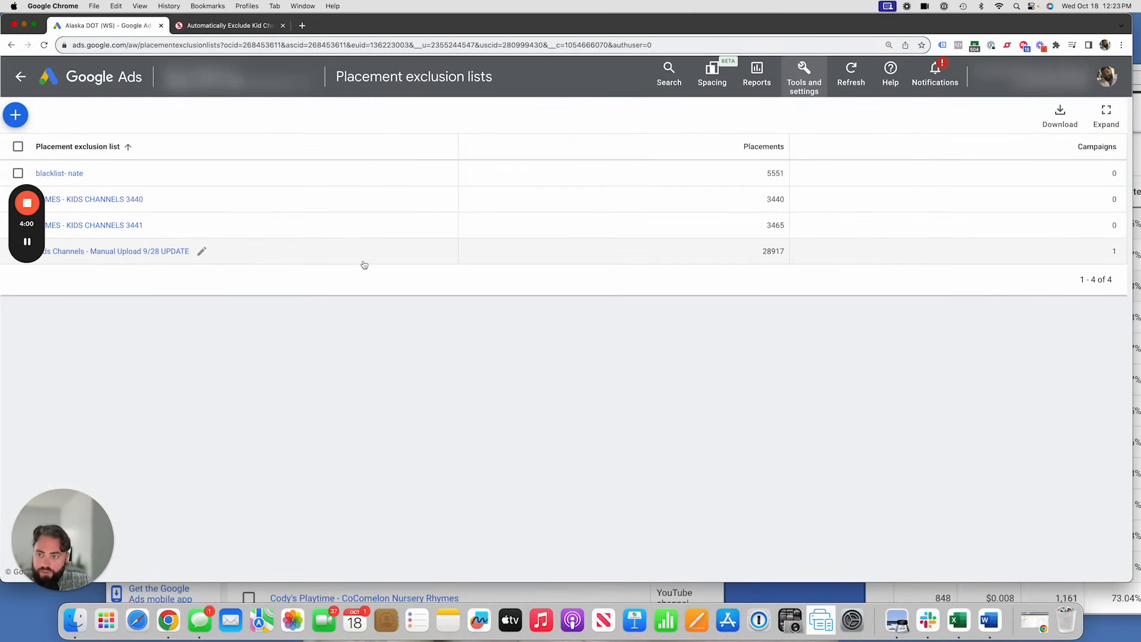
{"action": "mouse_move", "coordinate": [757, 274]}
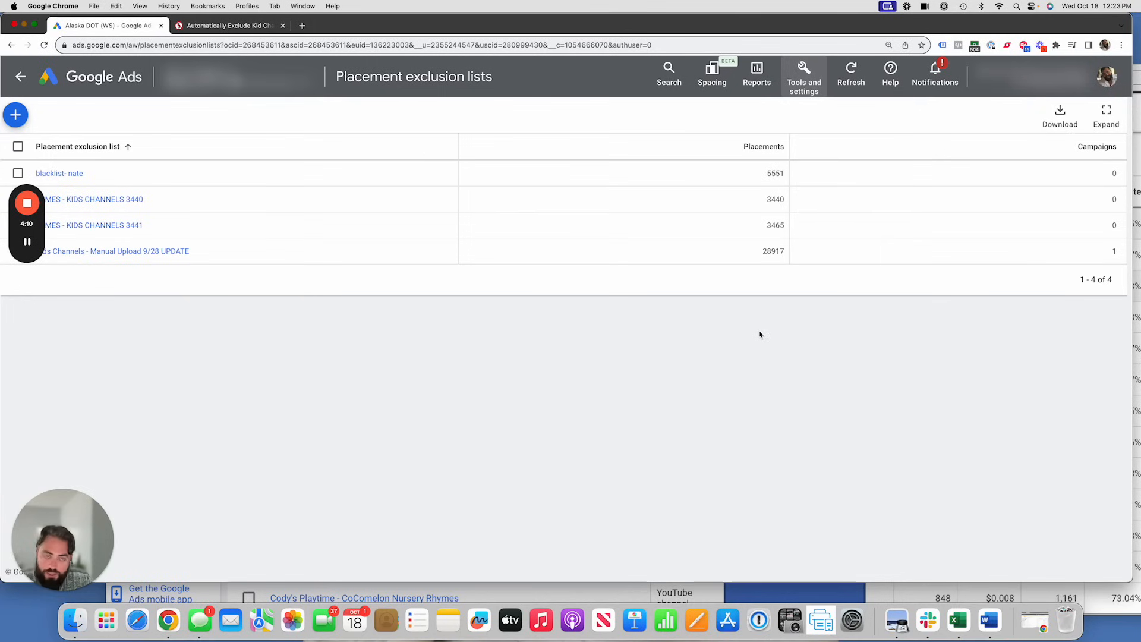
{"action": "mouse_move", "coordinate": [430, 316]}
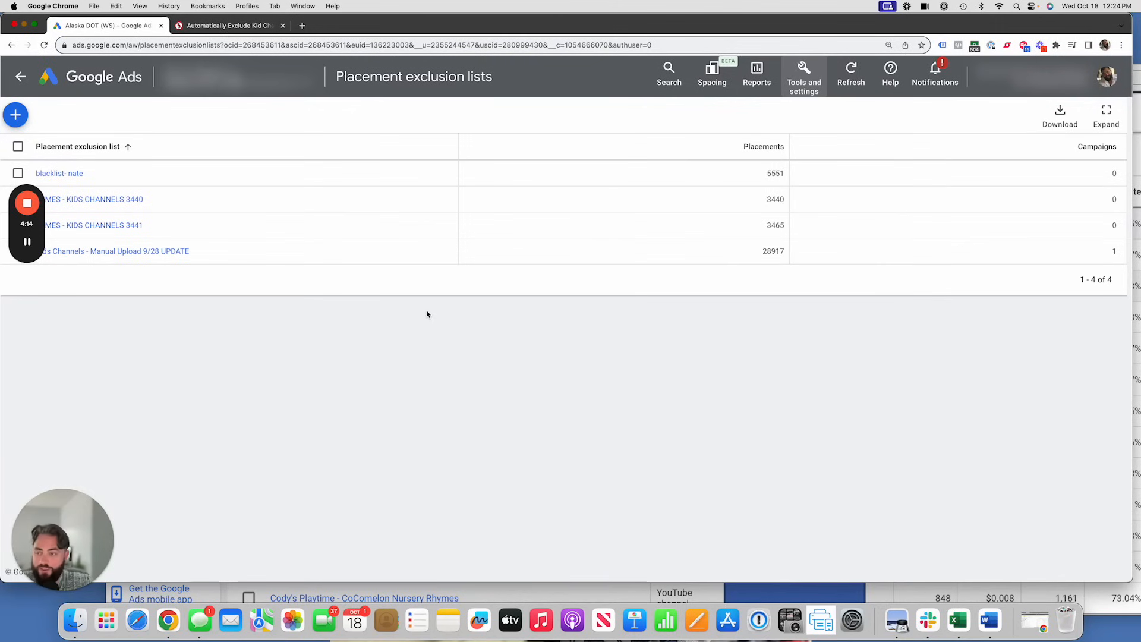
{"action": "mouse_move", "coordinate": [291, 319]}
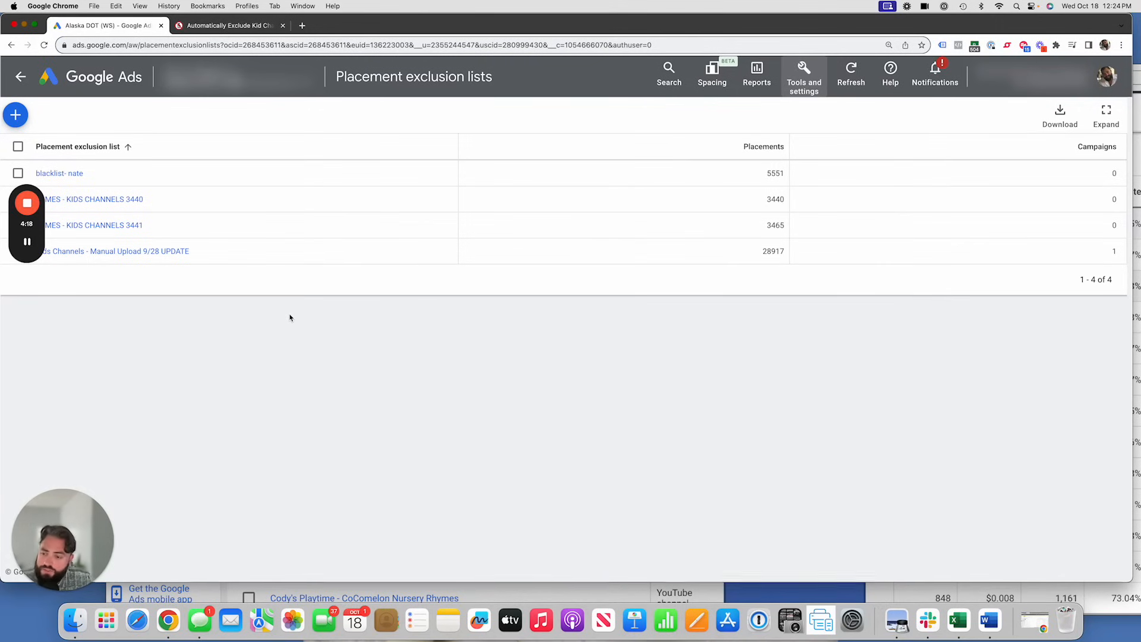
{"action": "mouse_move", "coordinate": [277, 315]}
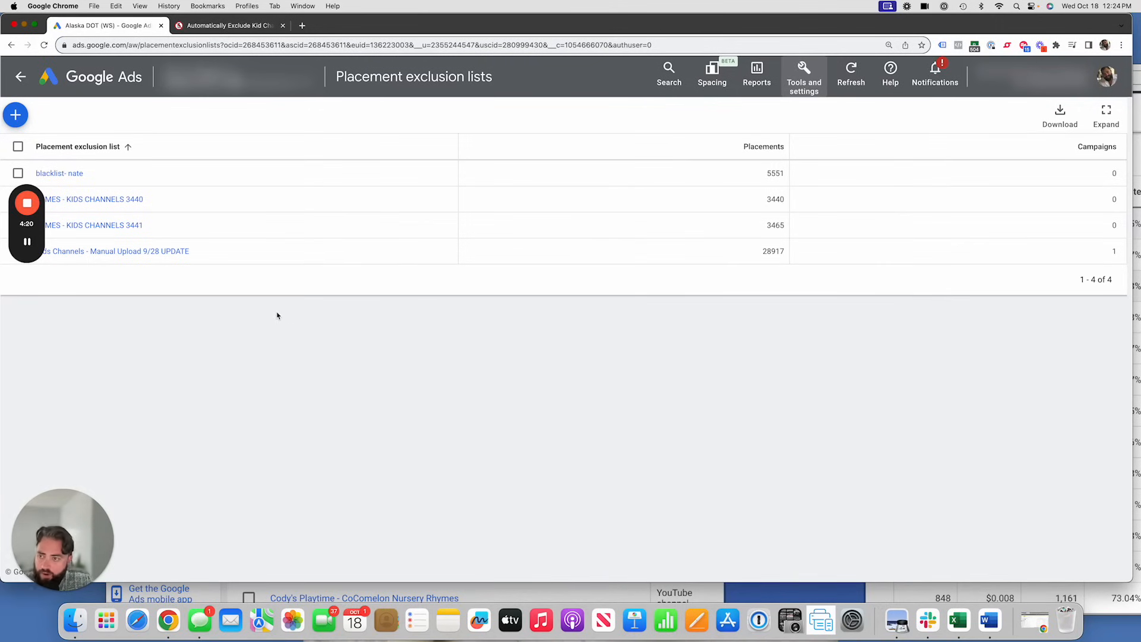
{"action": "mouse_move", "coordinate": [266, 313]}
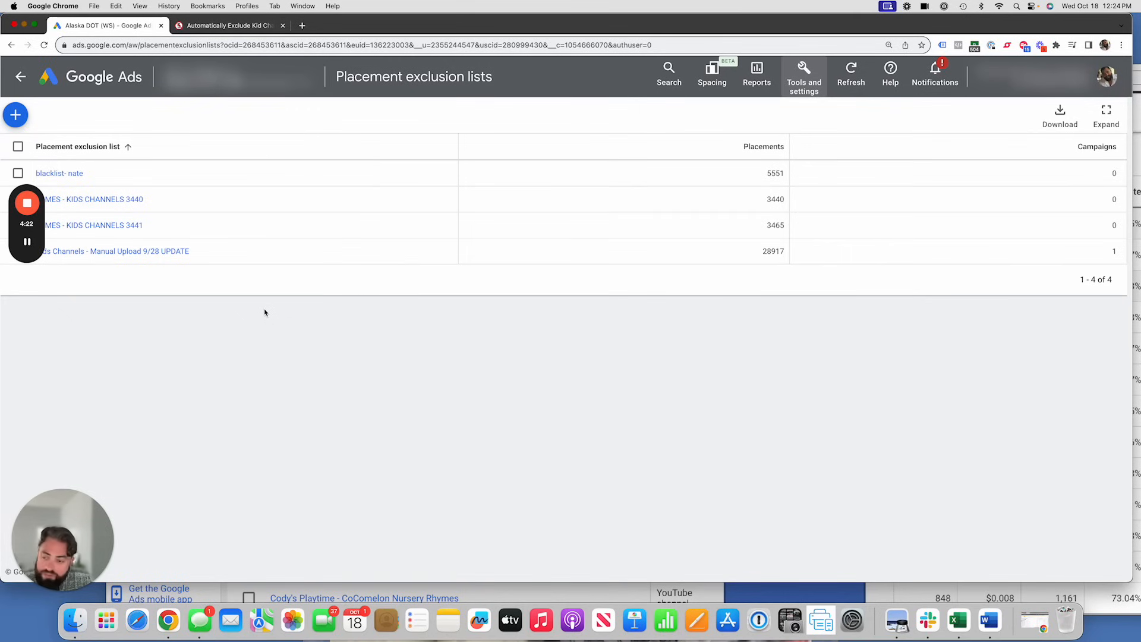